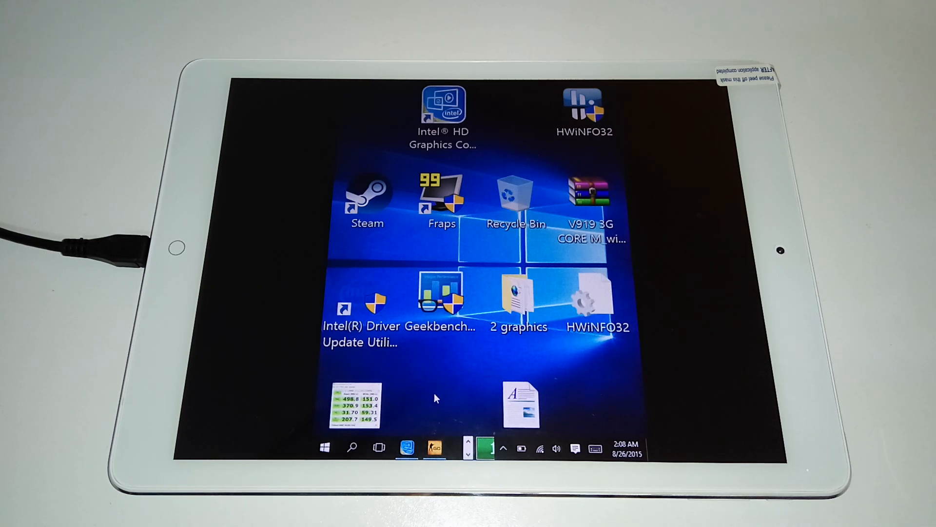
pyautogui.moveTo(445, 376)
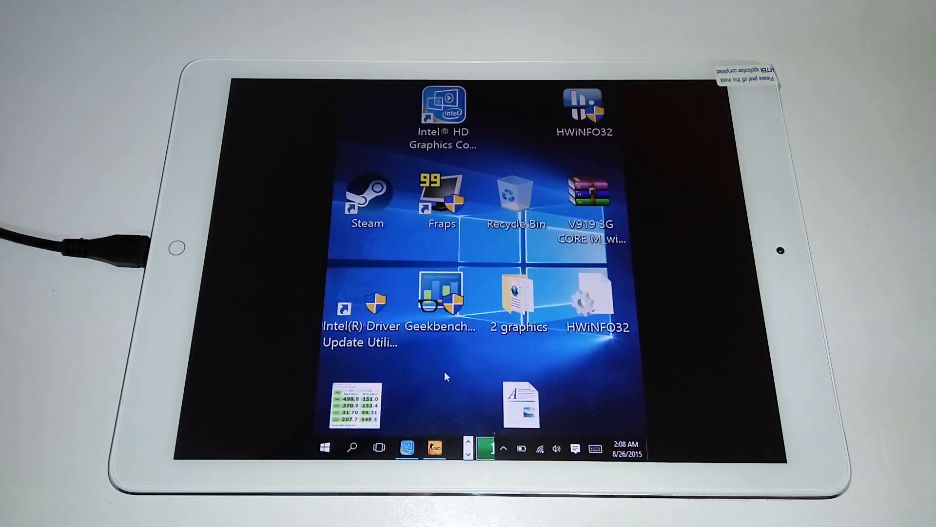
# Launch the Intel HD Graphics Control Panel and set the built-in display resolution to 1024 x 1280
pyautogui.rightClick(445, 376)
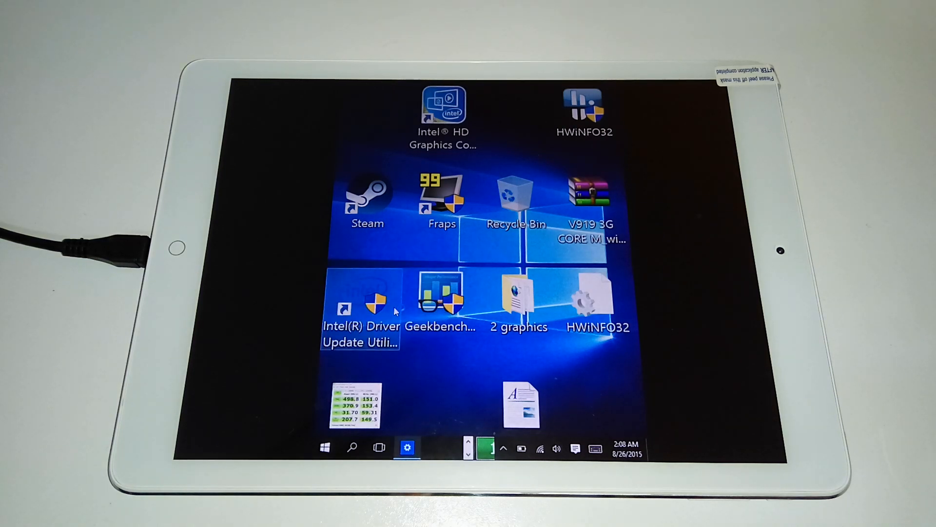
pyautogui.doubleClick(443, 105)
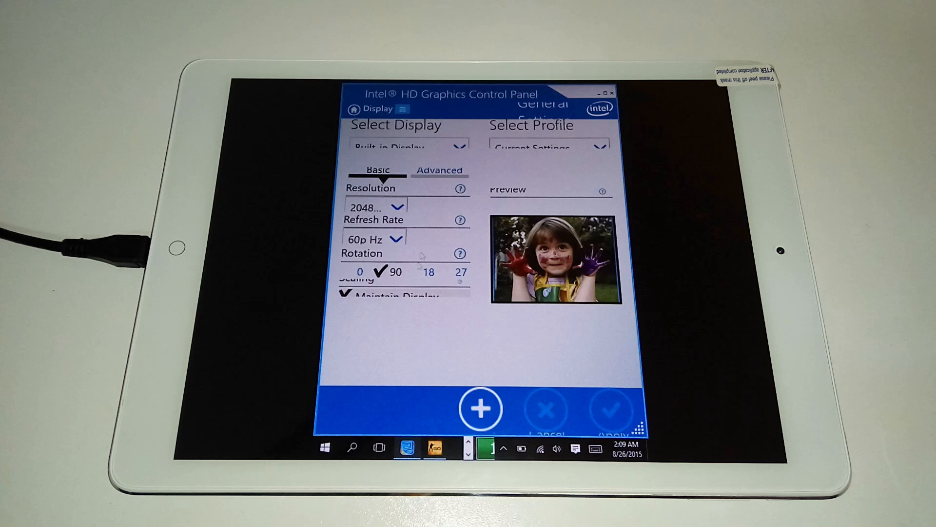
pyautogui.moveTo(424, 206)
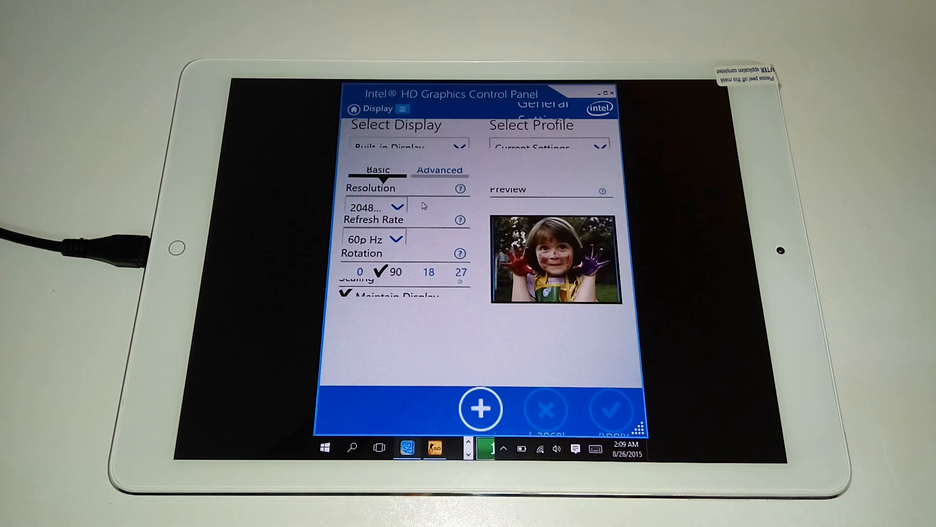
pyautogui.click(439, 170)
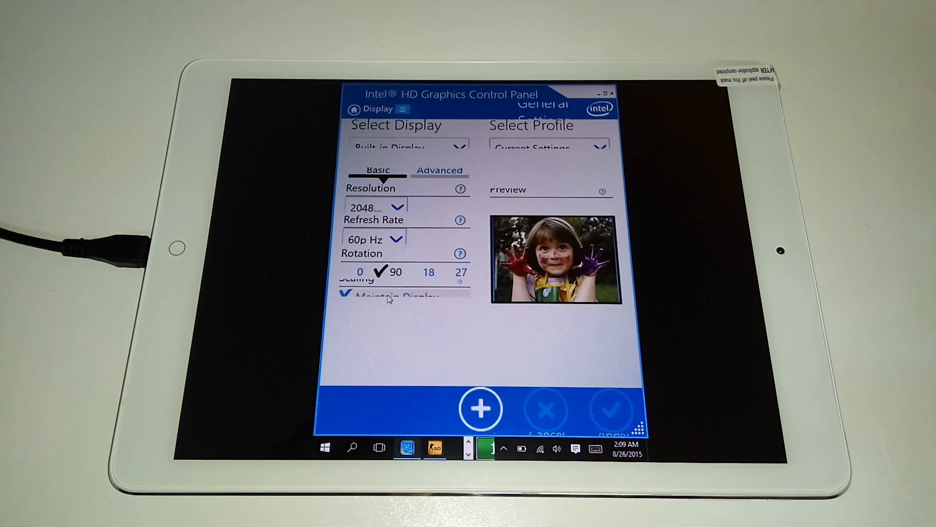
pyautogui.moveTo(430, 289)
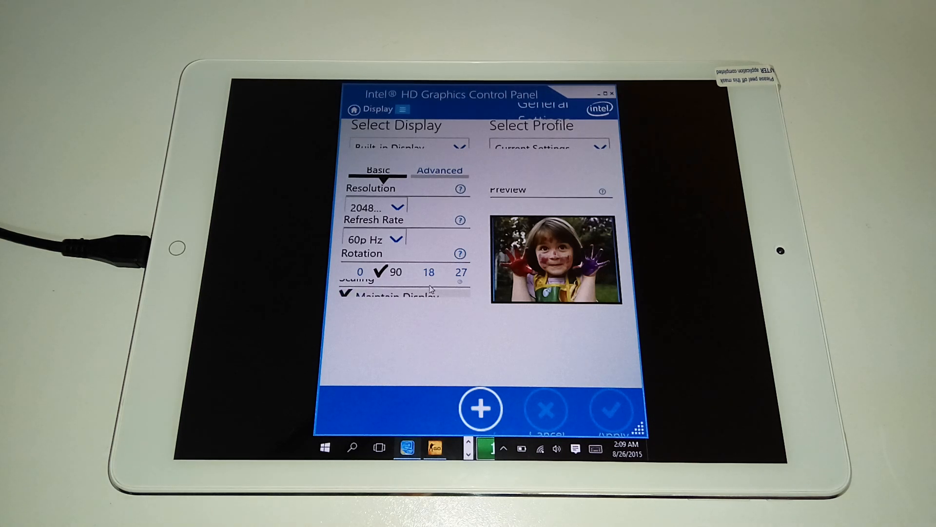
pyautogui.click(376, 207)
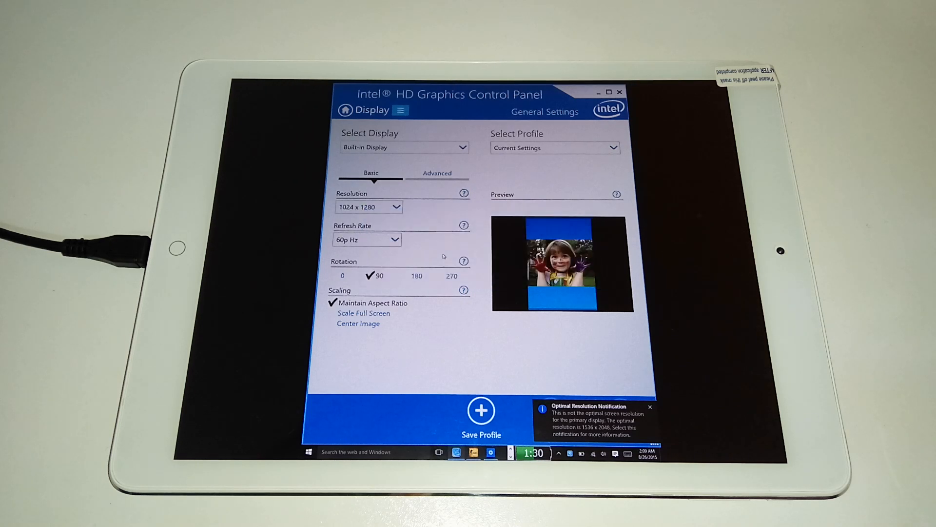
# Set scaling to Scale Full Screen, apply it and keep the new display settings
pyautogui.click(396, 206)
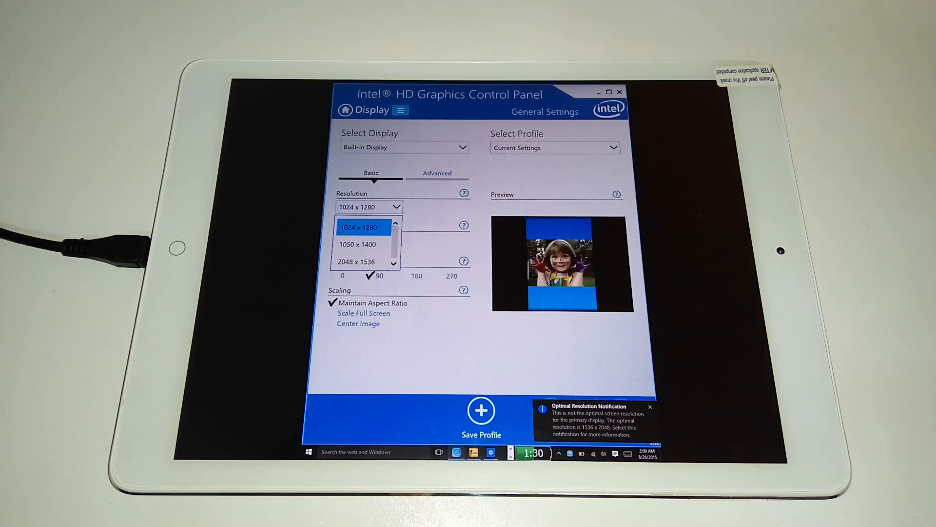
pyautogui.moveTo(358, 240)
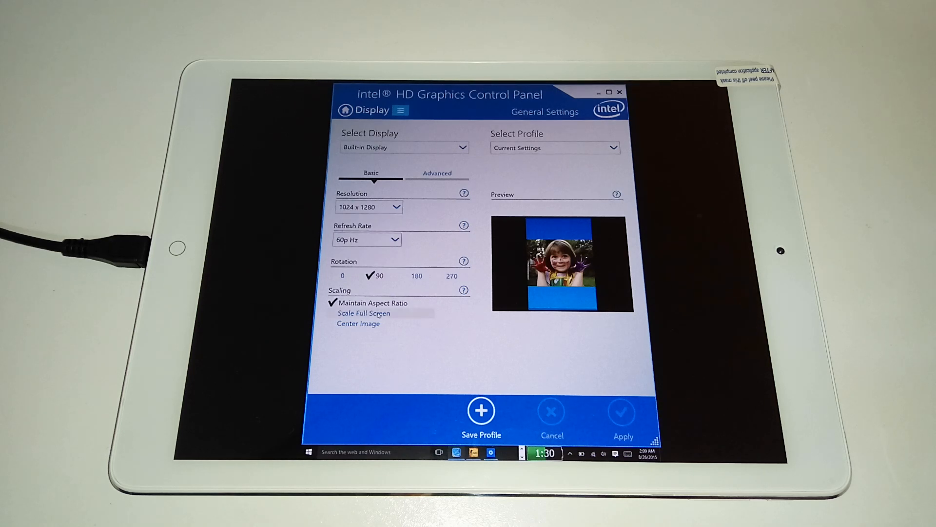
pyautogui.click(364, 313)
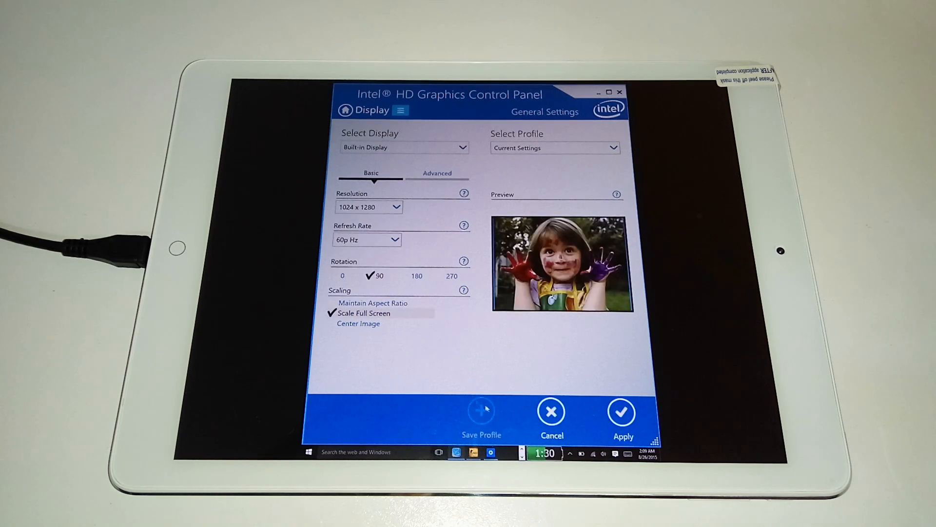
pyautogui.click(621, 412)
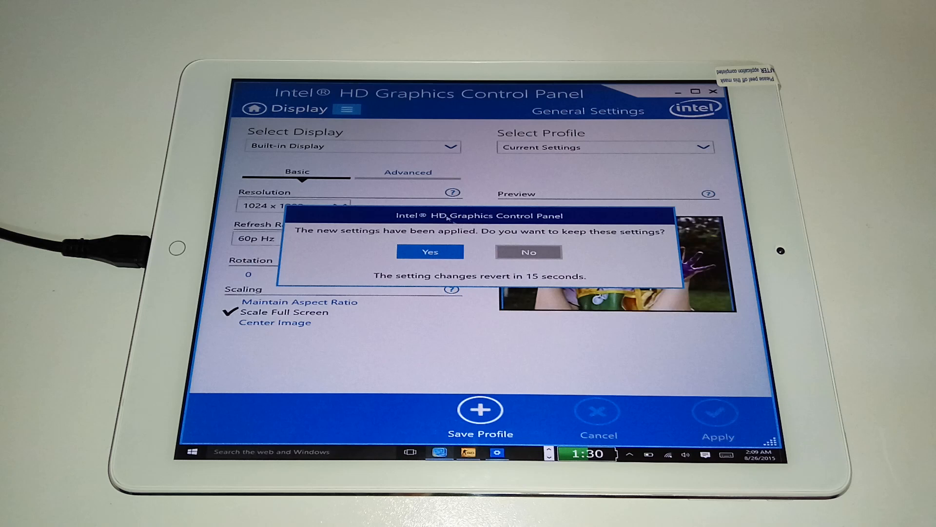
pyautogui.click(429, 252)
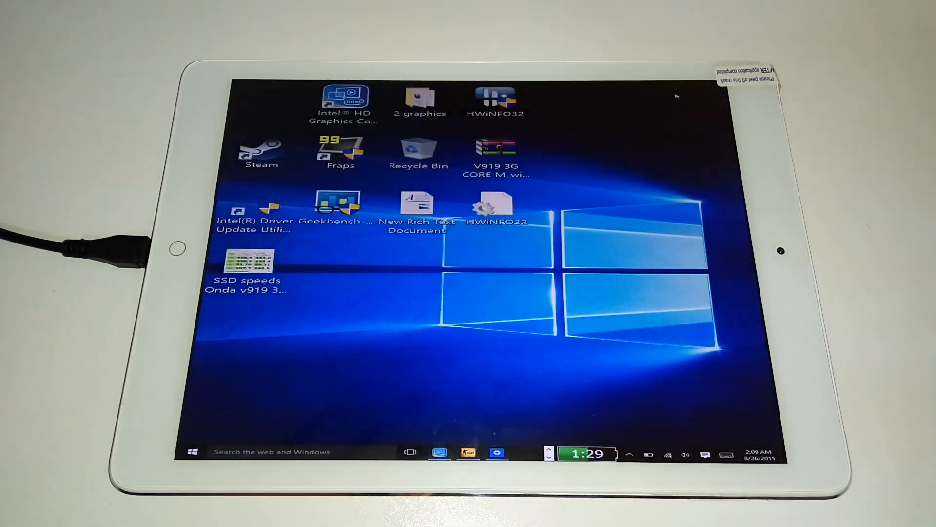
pyautogui.moveTo(620, 436)
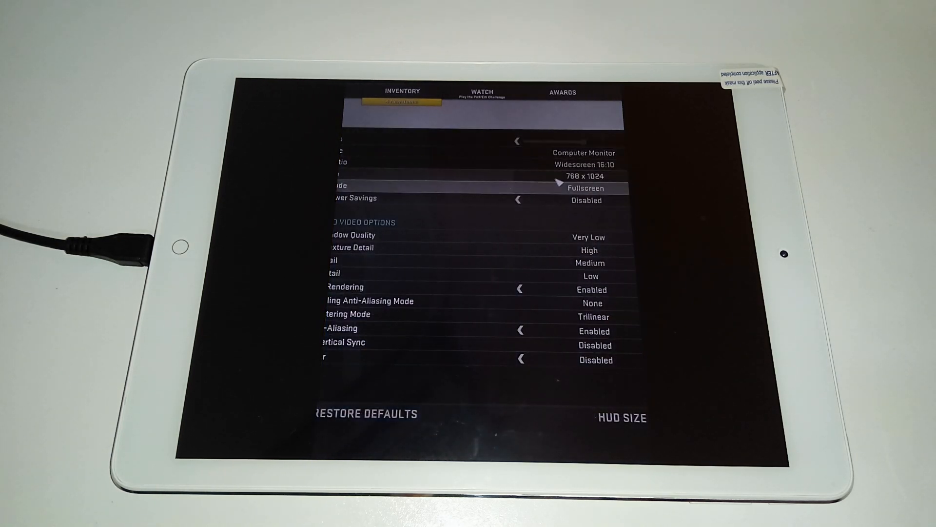
# Cycle the CS:GO video resolution from 768 x 1024 to 720 x 1280
pyautogui.click(585, 175)
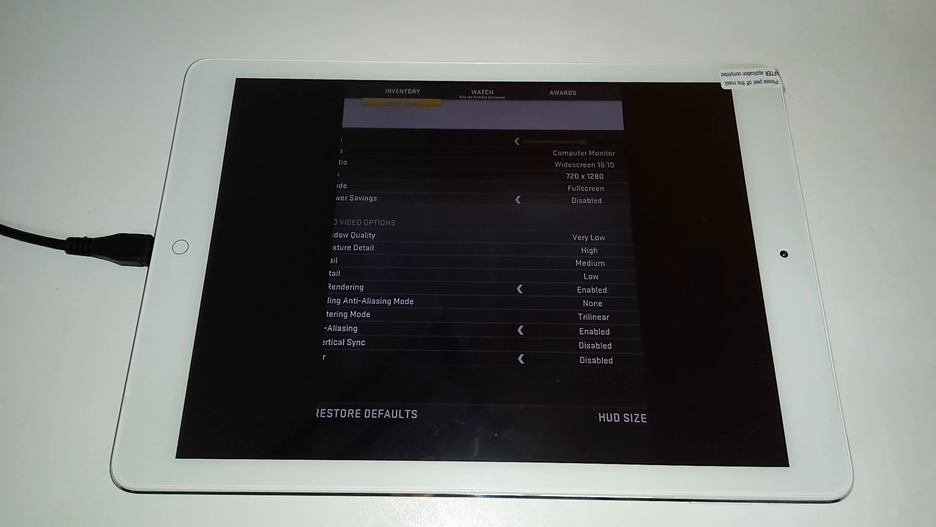
pyautogui.click(622, 417)
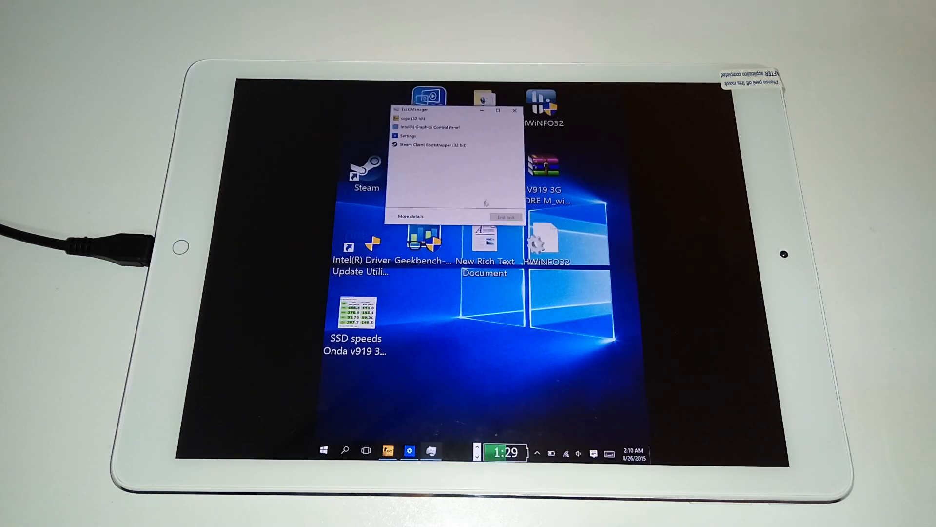
# End the csgo (32 bit) task in Task Manager
pyautogui.click(514, 111)
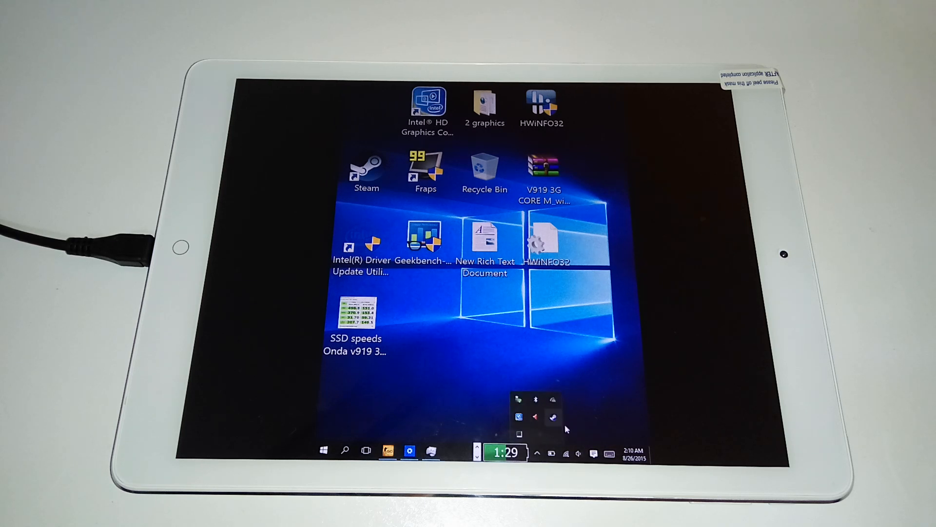
pyautogui.moveTo(552, 398)
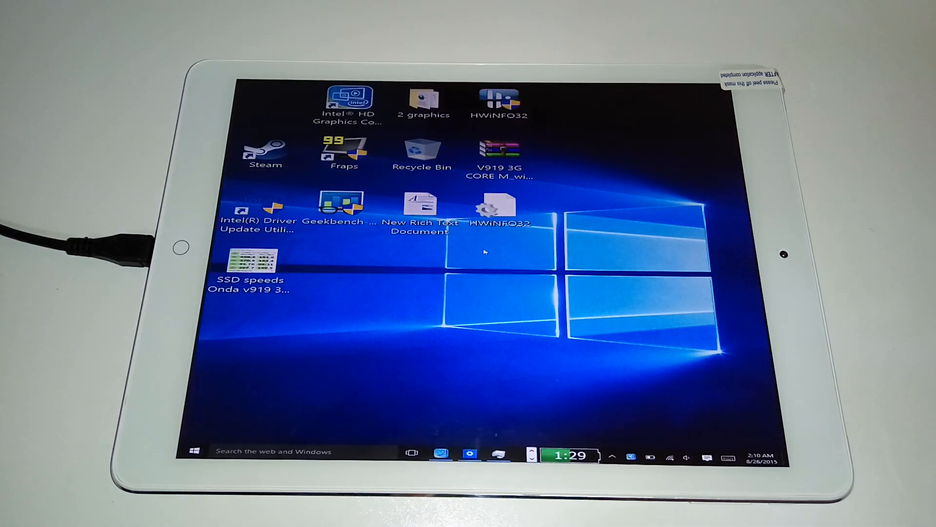
# From the desktop menu reach Display settings and raise text and app size to 150%, then advanced settings
pyautogui.rightClick(484, 251)
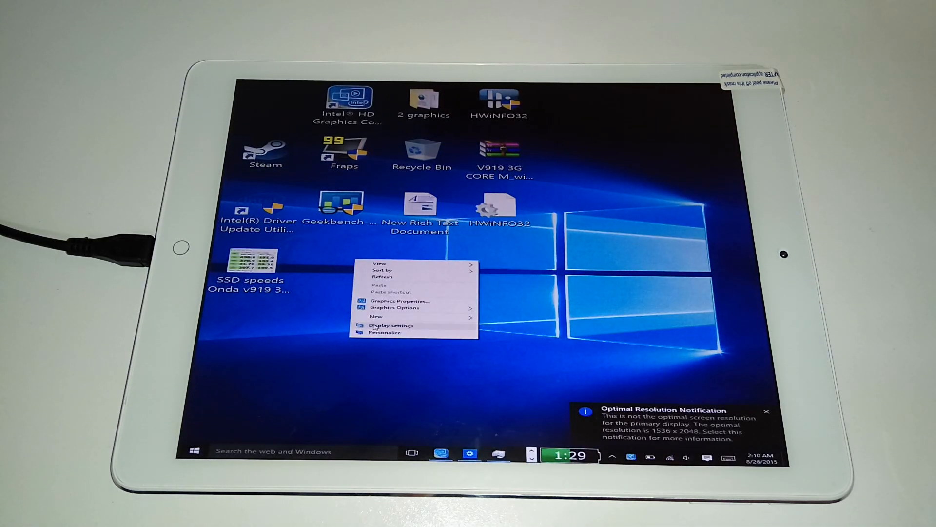
pyautogui.click(392, 326)
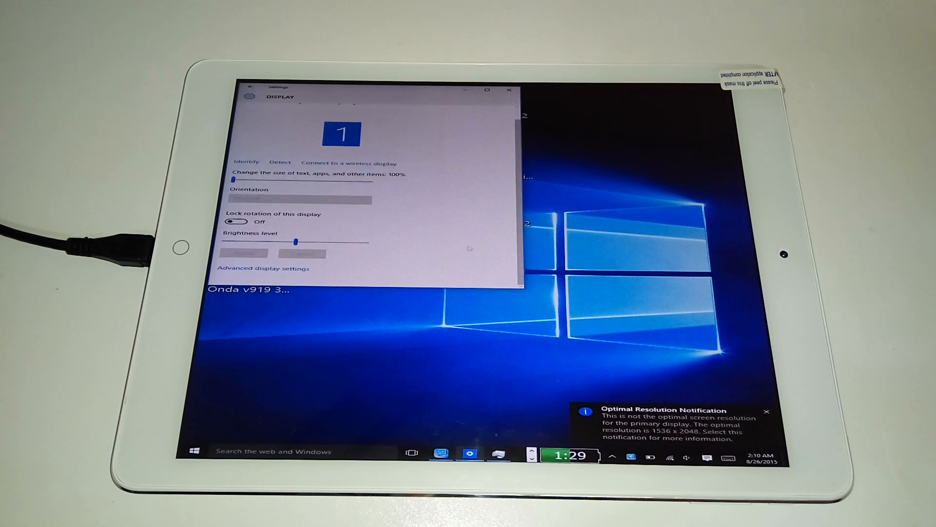
pyautogui.click(767, 412)
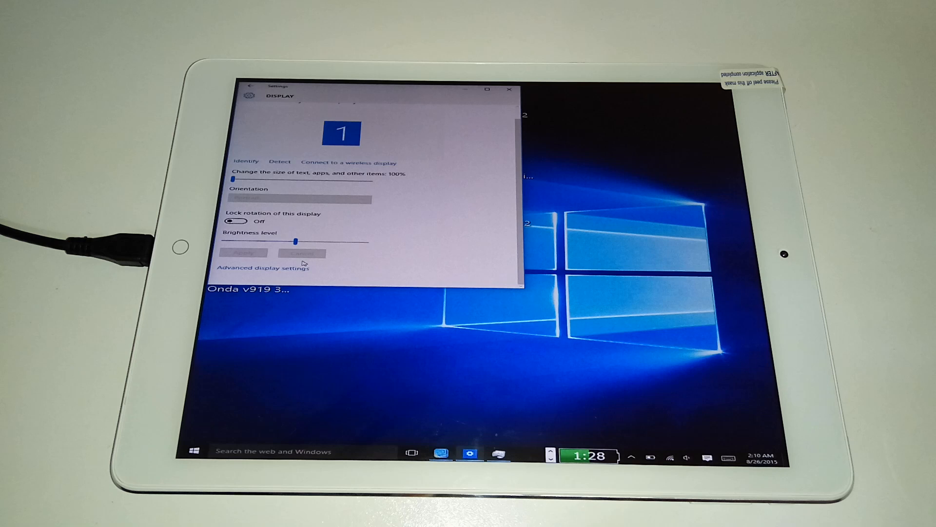
pyautogui.moveTo(232, 181); pyautogui.dragTo(304, 182)
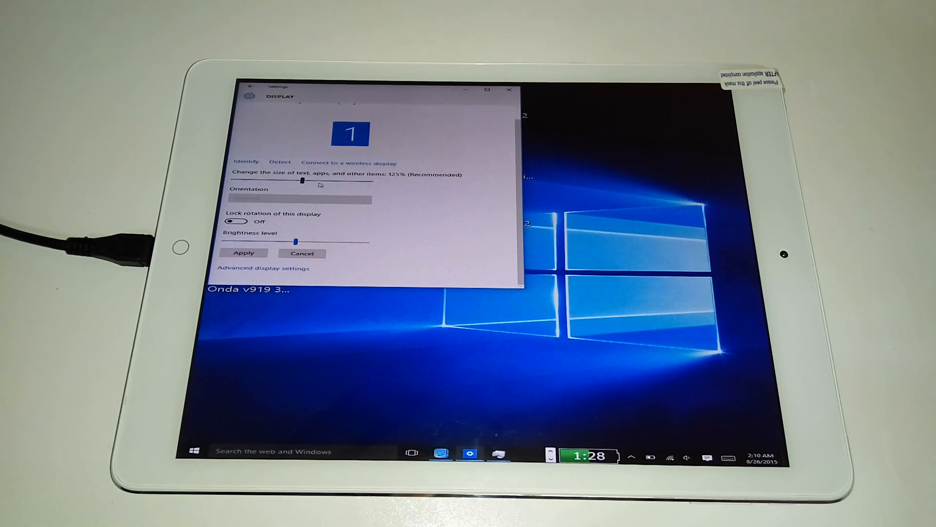
pyautogui.moveTo(302, 182); pyautogui.dragTo(347, 181)
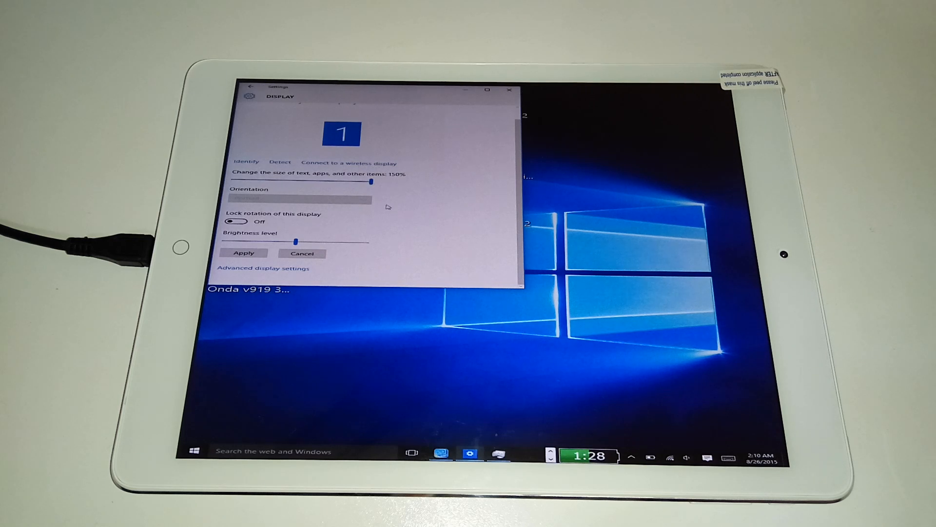
pyautogui.click(263, 267)
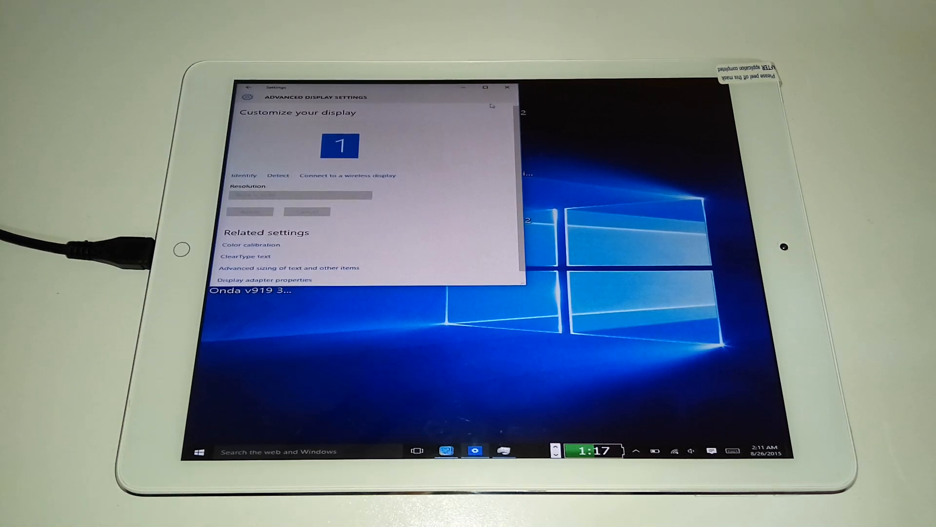
pyautogui.moveTo(507, 88)
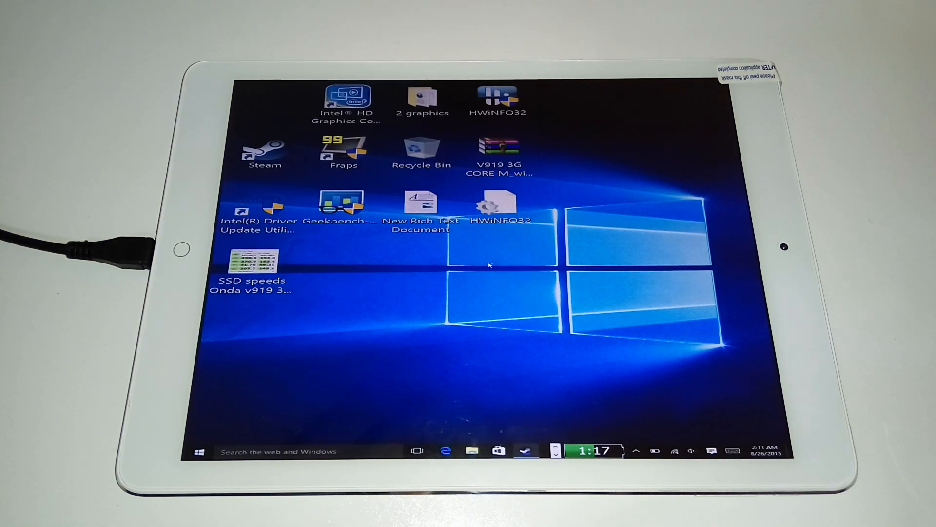
# Reopen the Intel HD Graphics Control Panel from its desktop shortcut
pyautogui.doubleClick(346, 98)
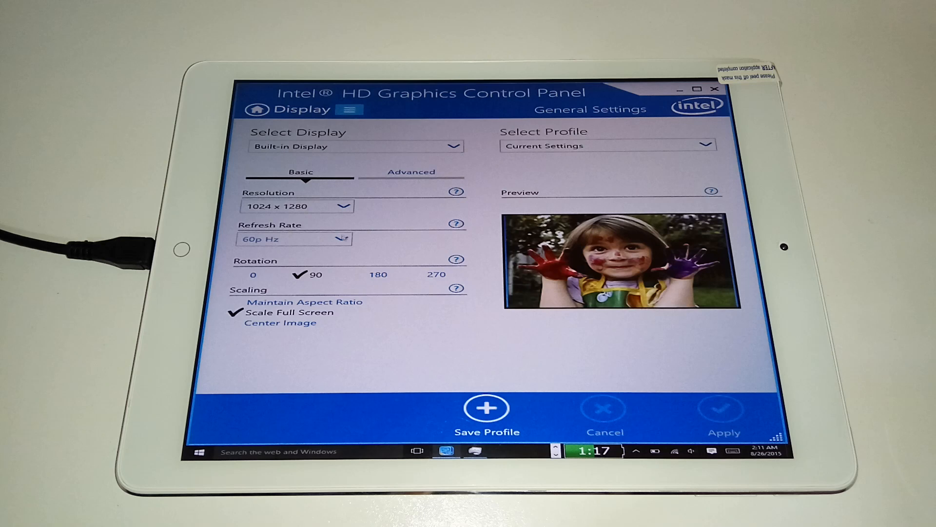